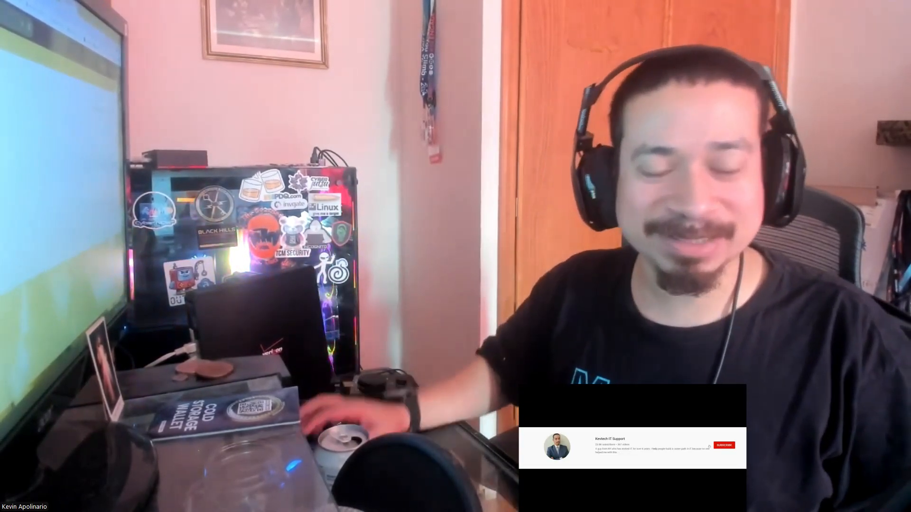
- Play the intro as the Subscribe banner changes to Subscribed with the notification bell menu
click(724, 445)
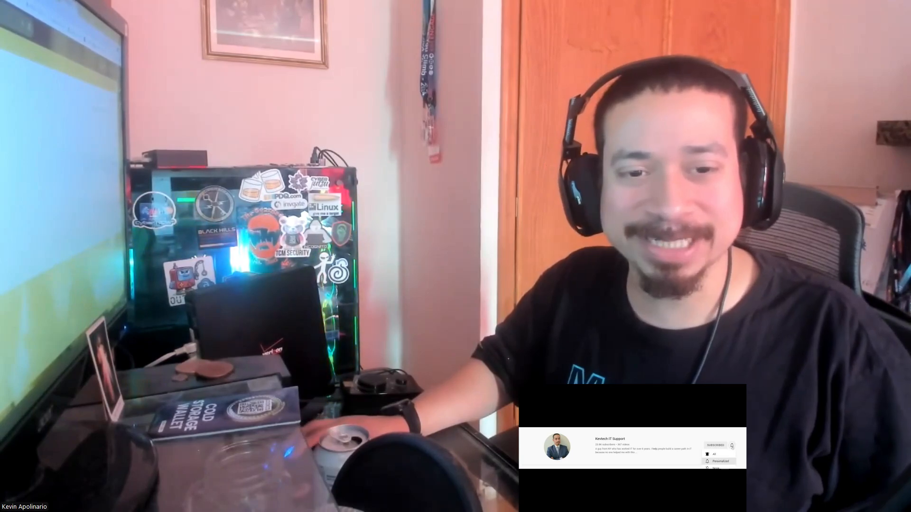